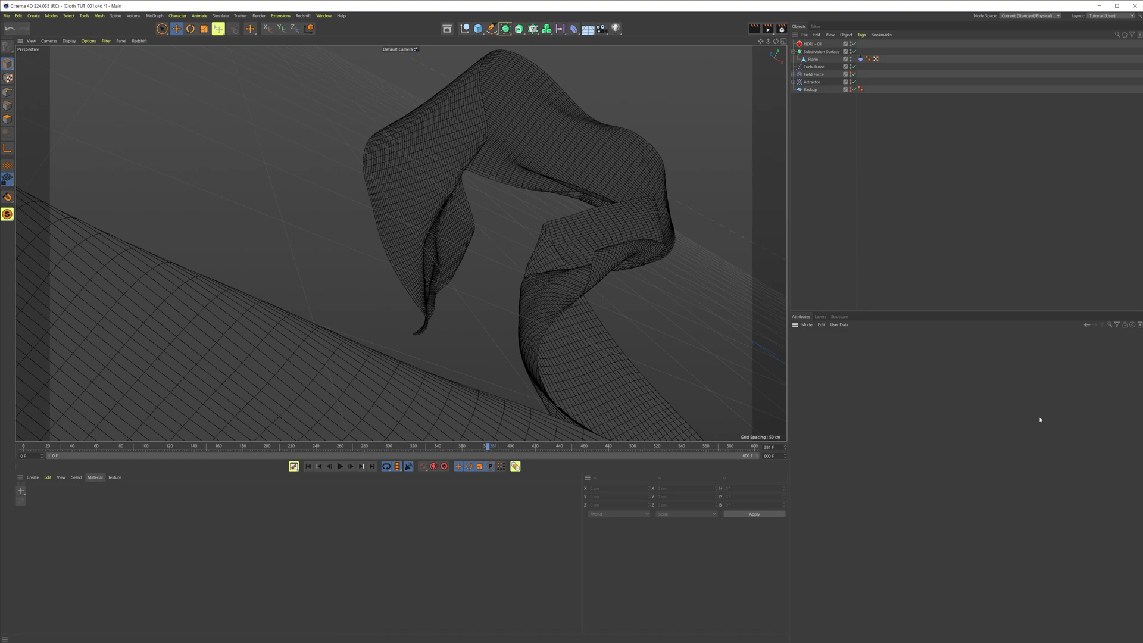
mouse_move(480, 546)
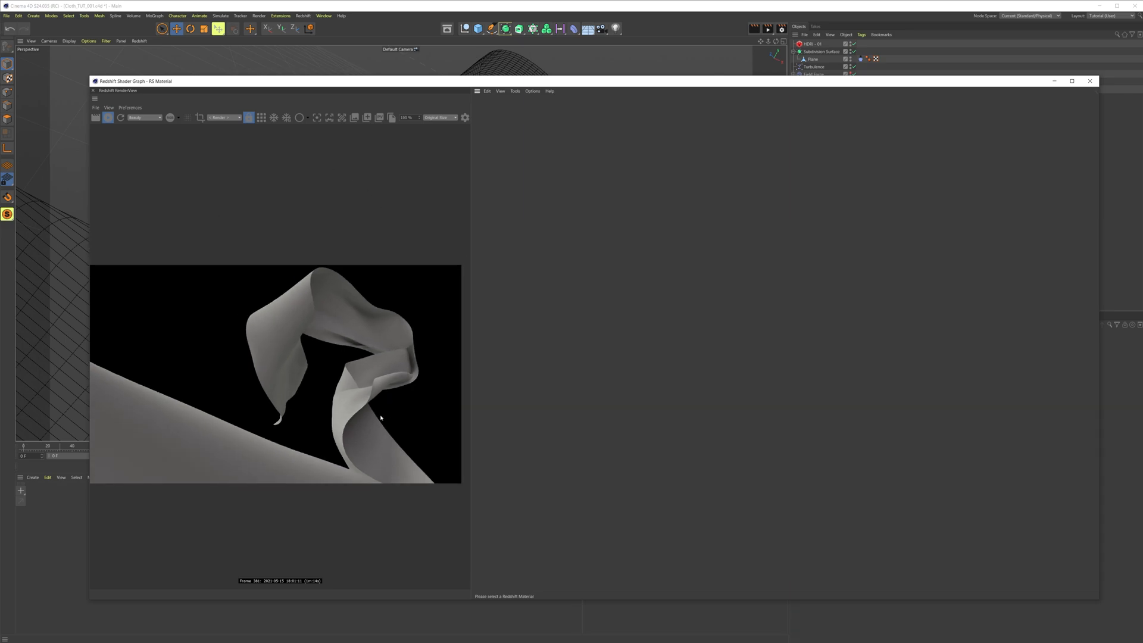
- Create a new RS Material and bring up its shader graph node search
click(32, 476)
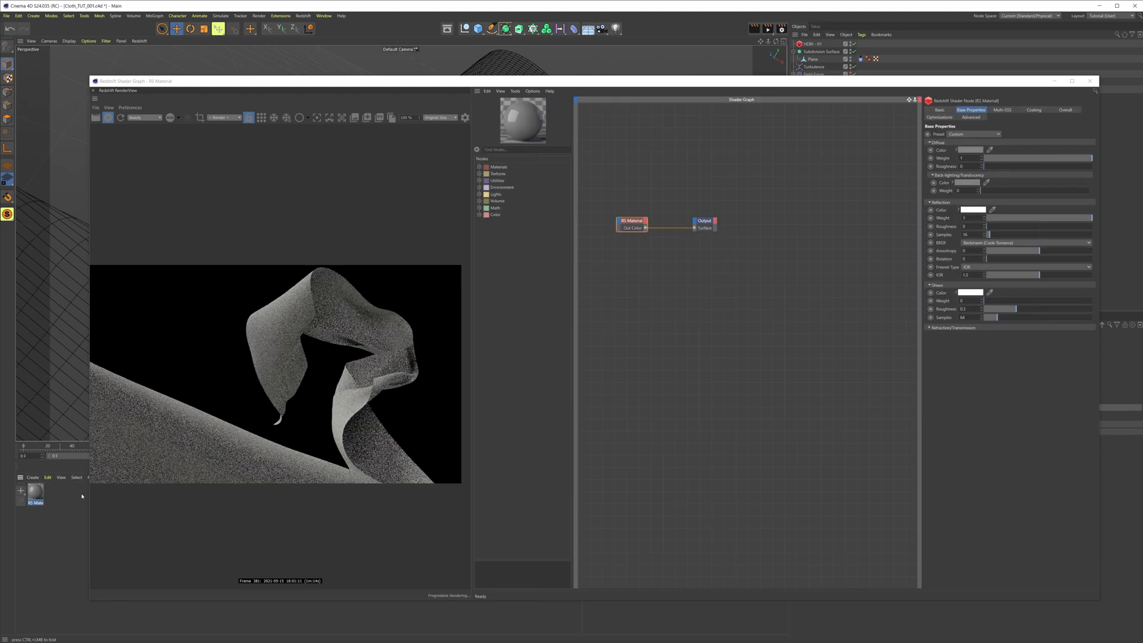
click(703, 221)
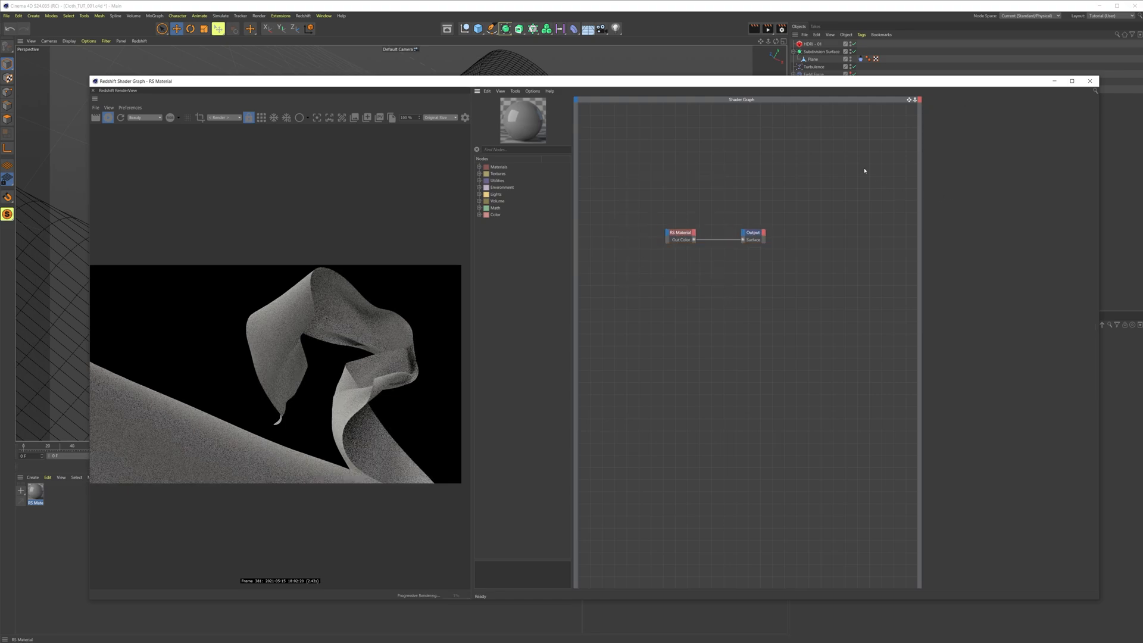
click(680, 232)
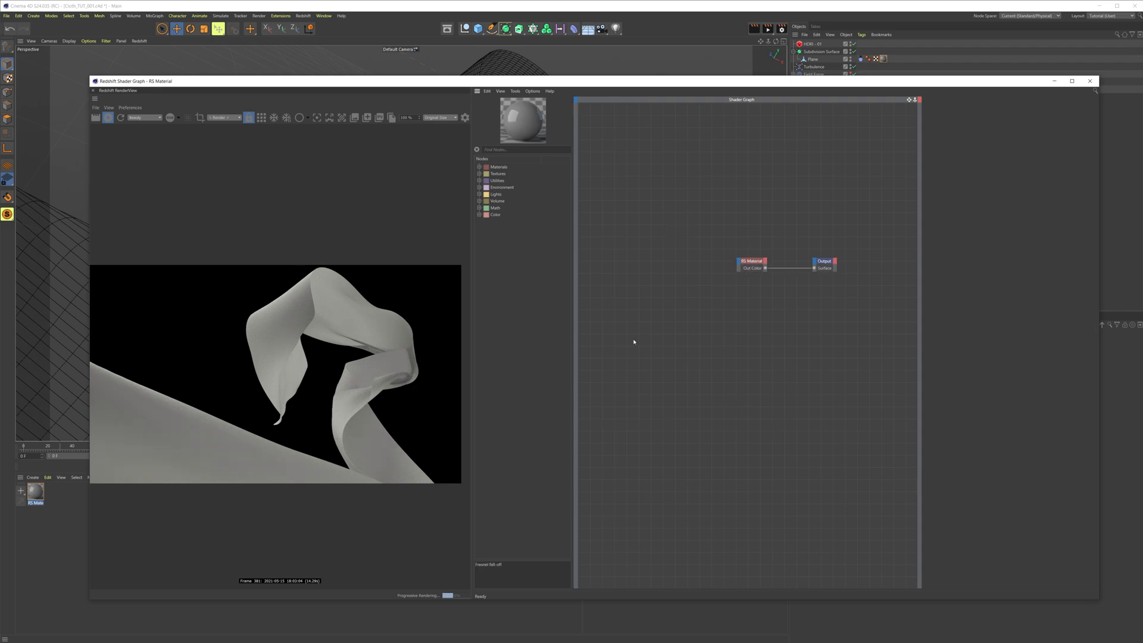
mouse_move(686, 319)
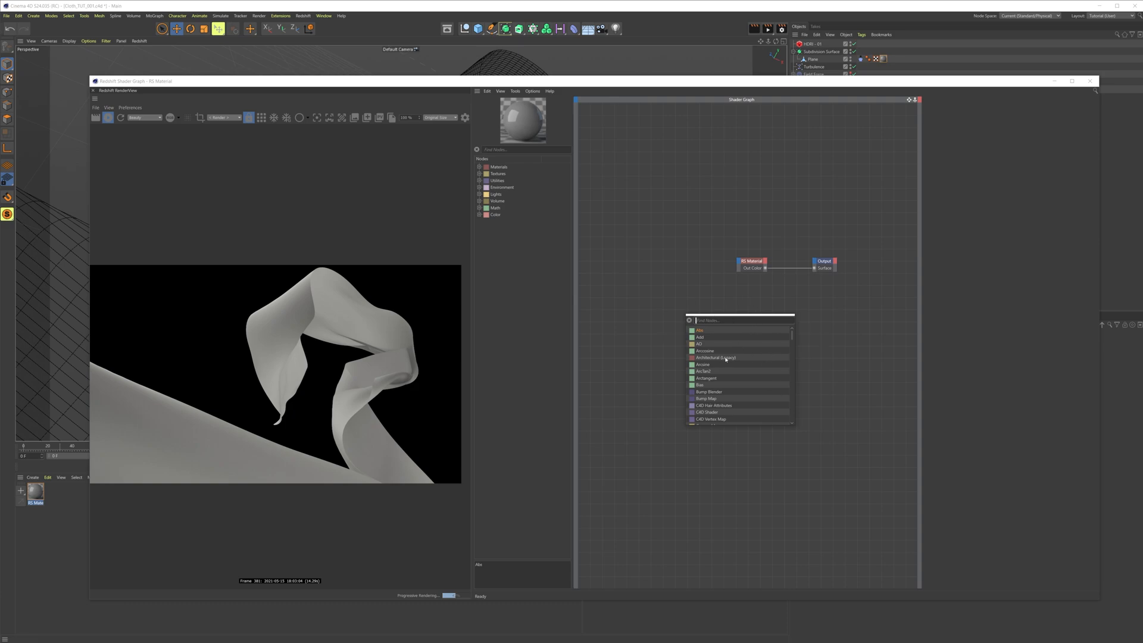
- Add an RS Fresnel node with Extinction Coefficient 0.15 and start adding the next node
text(fre)
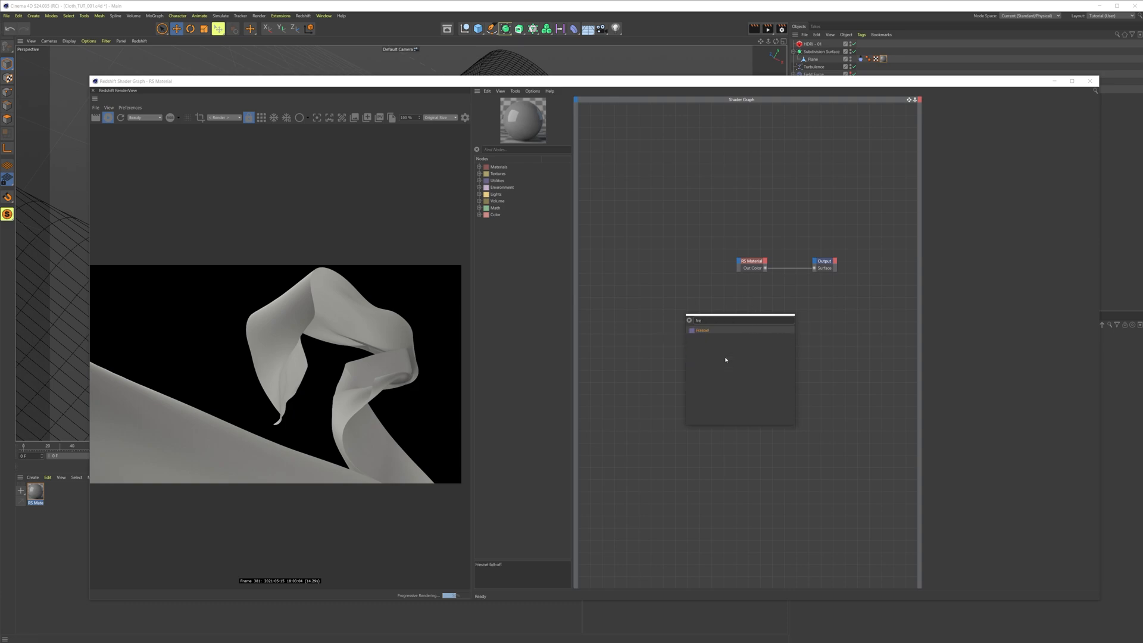
click(702, 330)
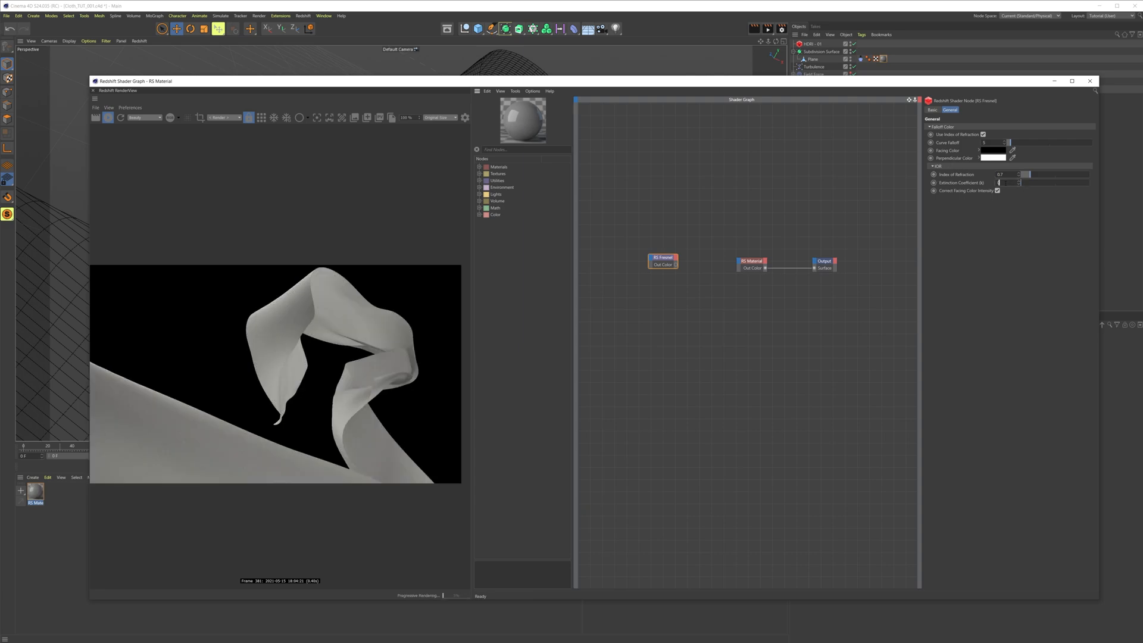
text(0.15)
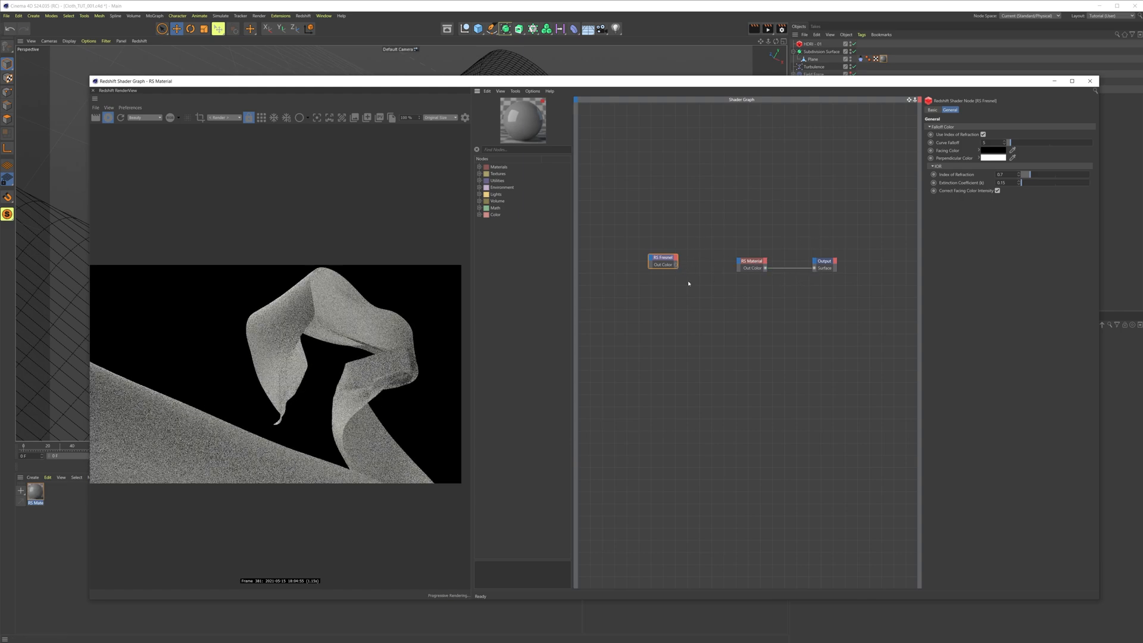
double_click(687, 283)
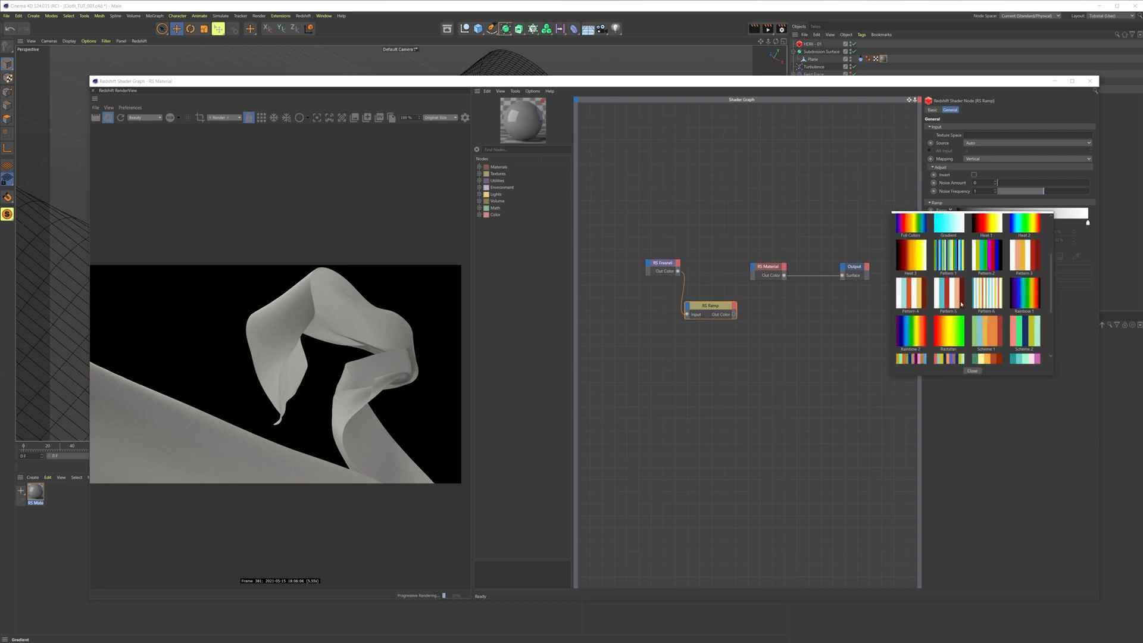
- Give the Fresnel-fed RS Ramp the Sky 3 blue gradient preset and adjust its colour knots
scroll(down, 3)
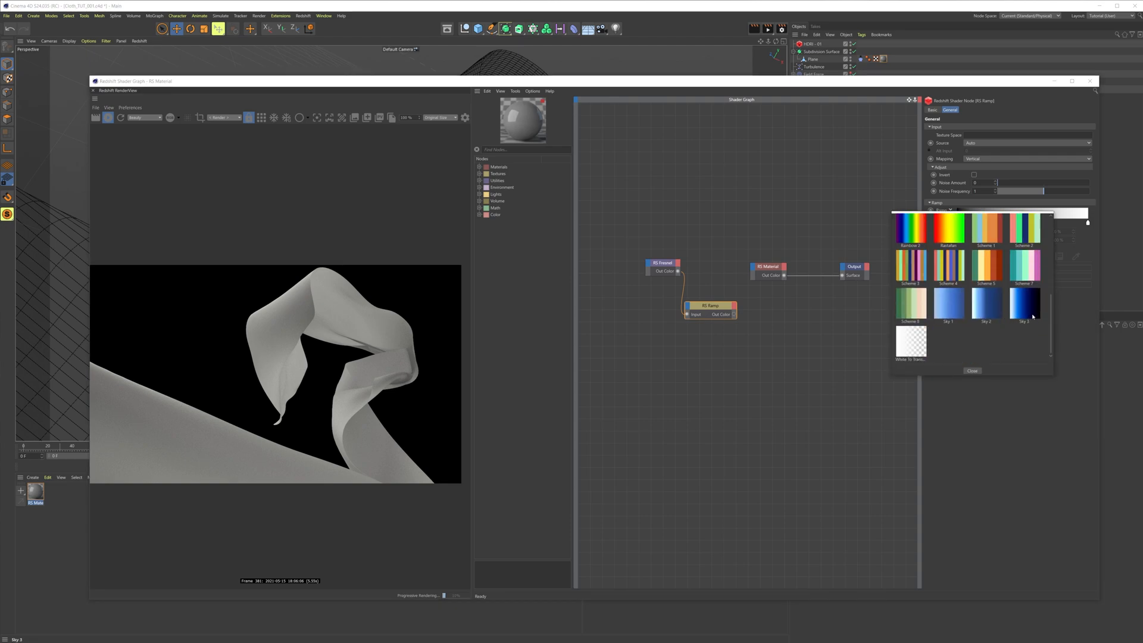
click(1023, 304)
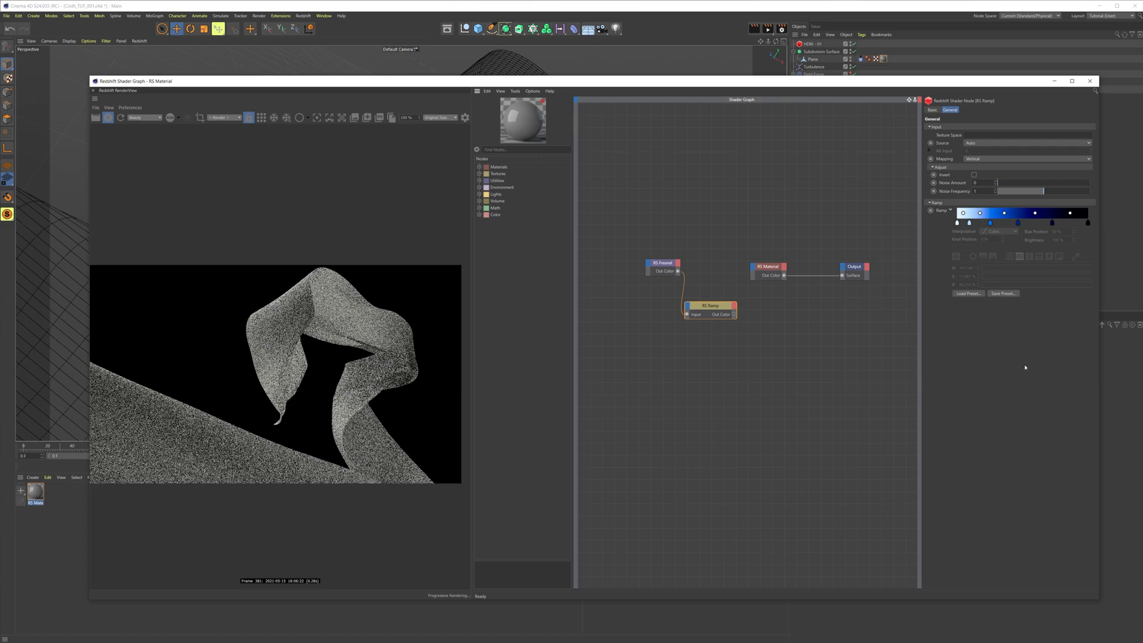
click(969, 222)
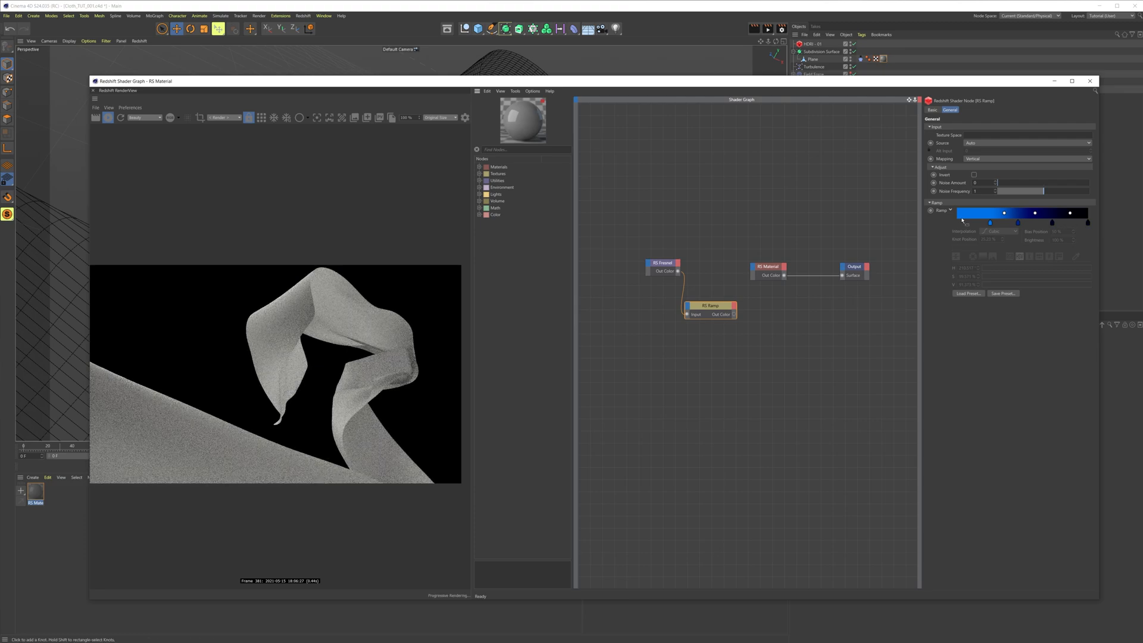
click(972, 212)
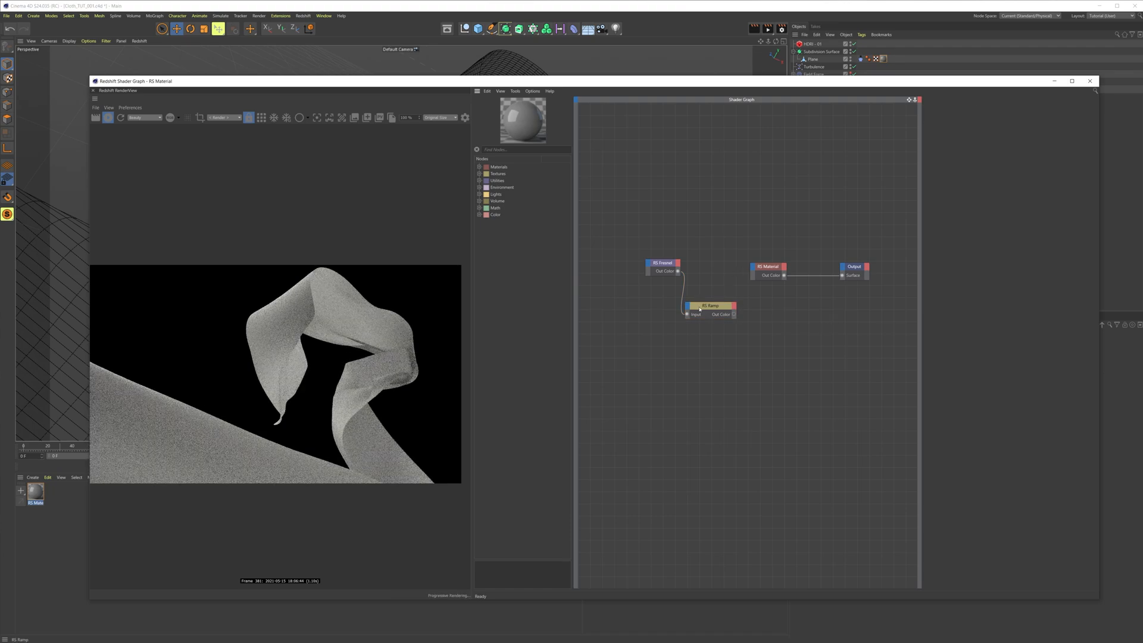
click(708, 306)
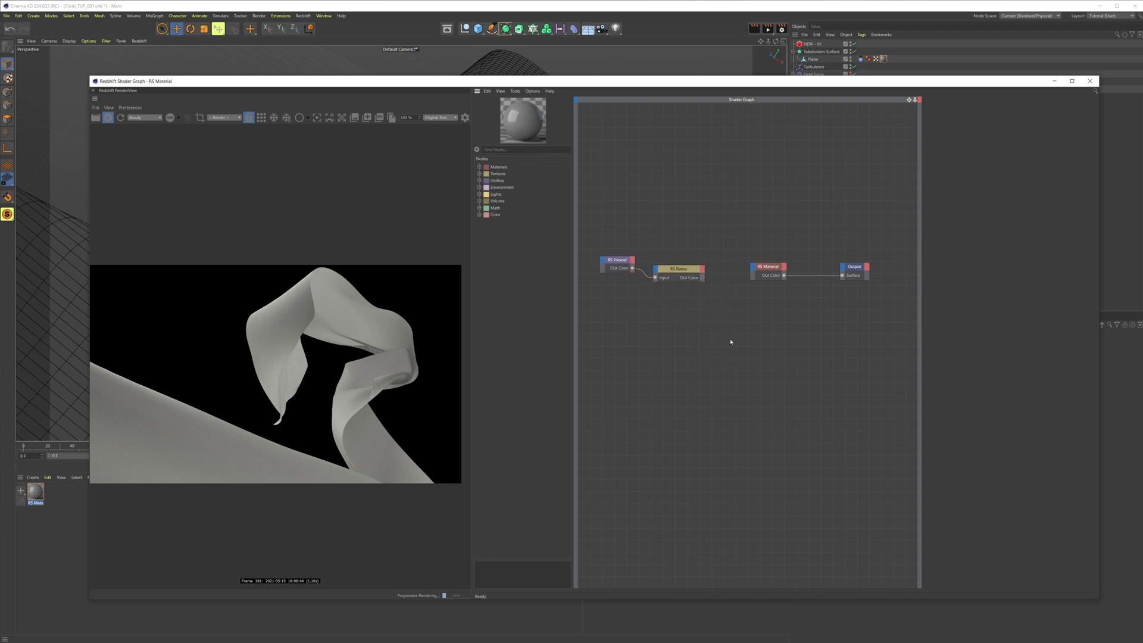
- Insert an RS Color Correct after the Ramp and wire it to Diffuse Color and a second material input
click(766, 266)
text(color)
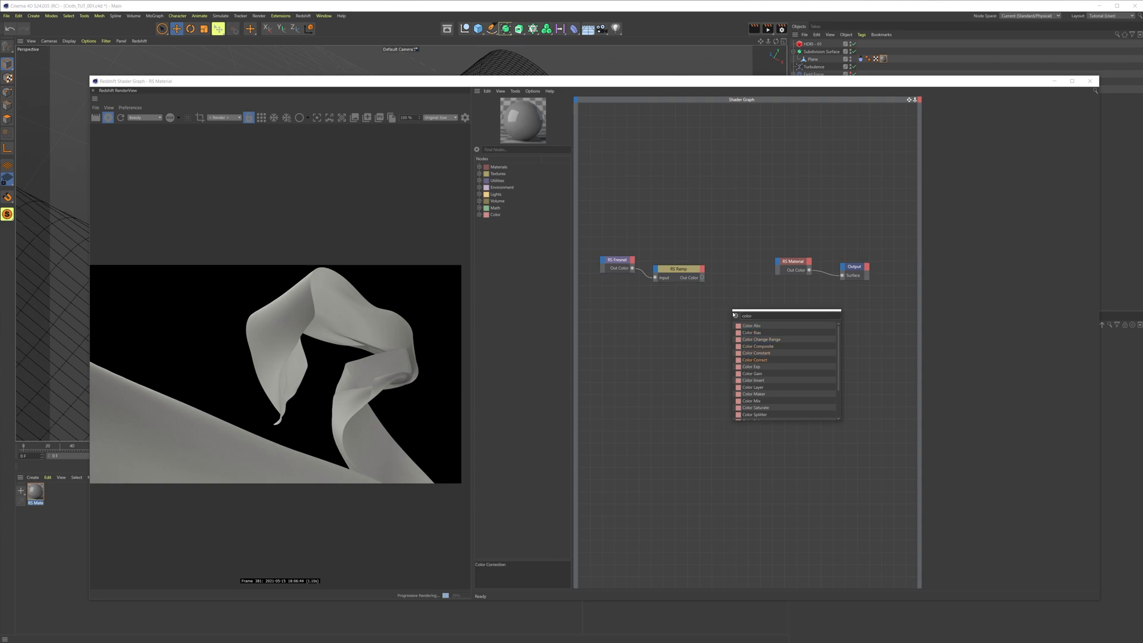
click(755, 360)
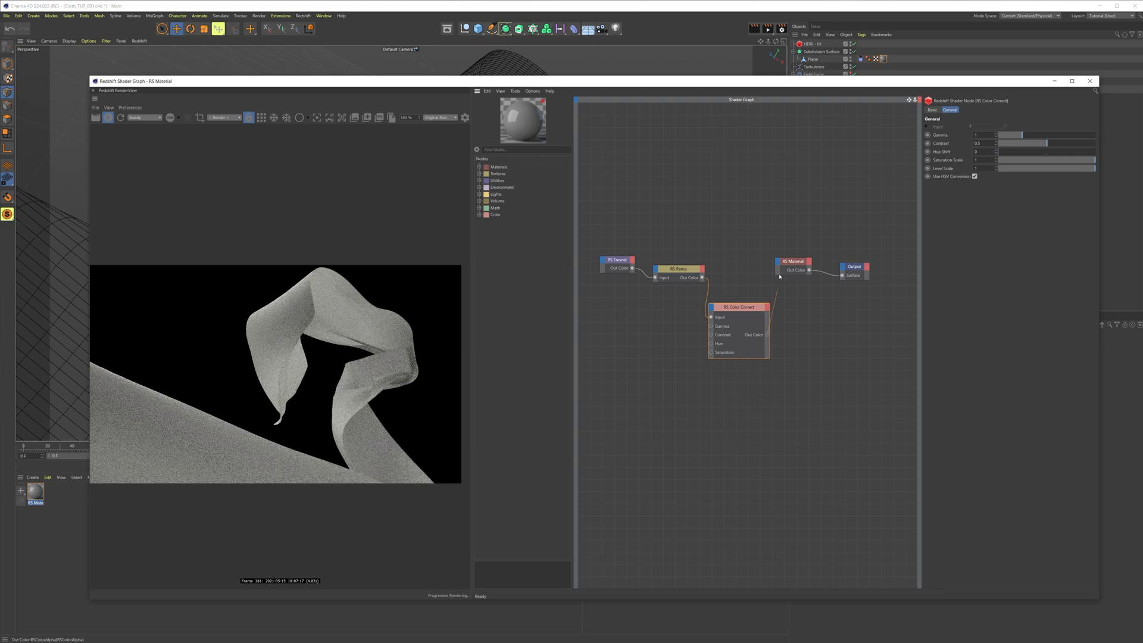
click(794, 270)
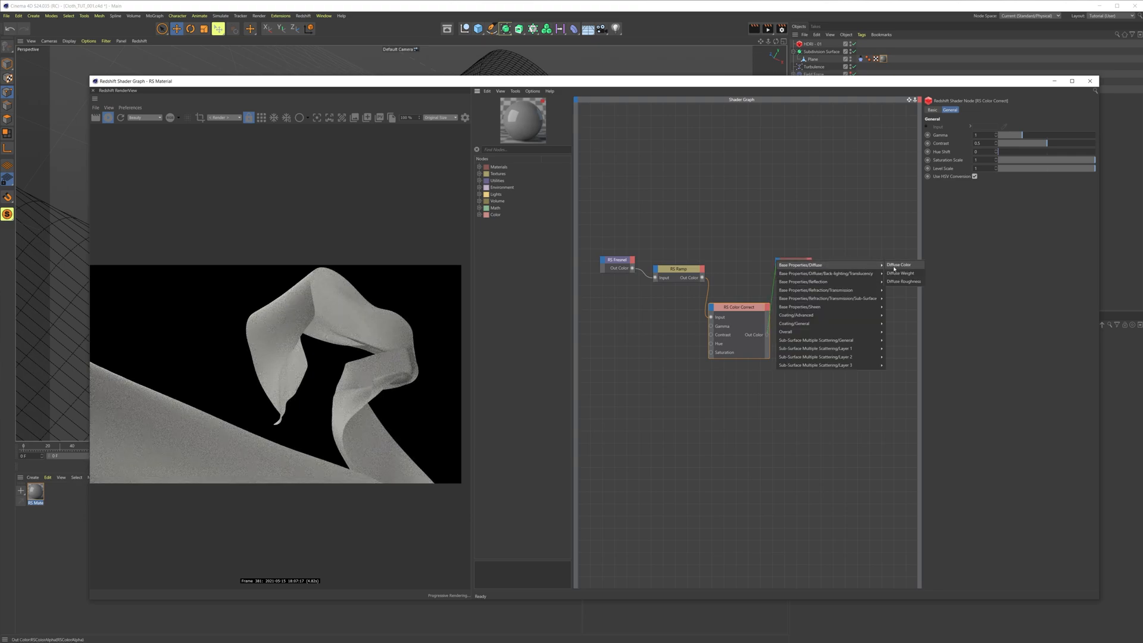
click(898, 264)
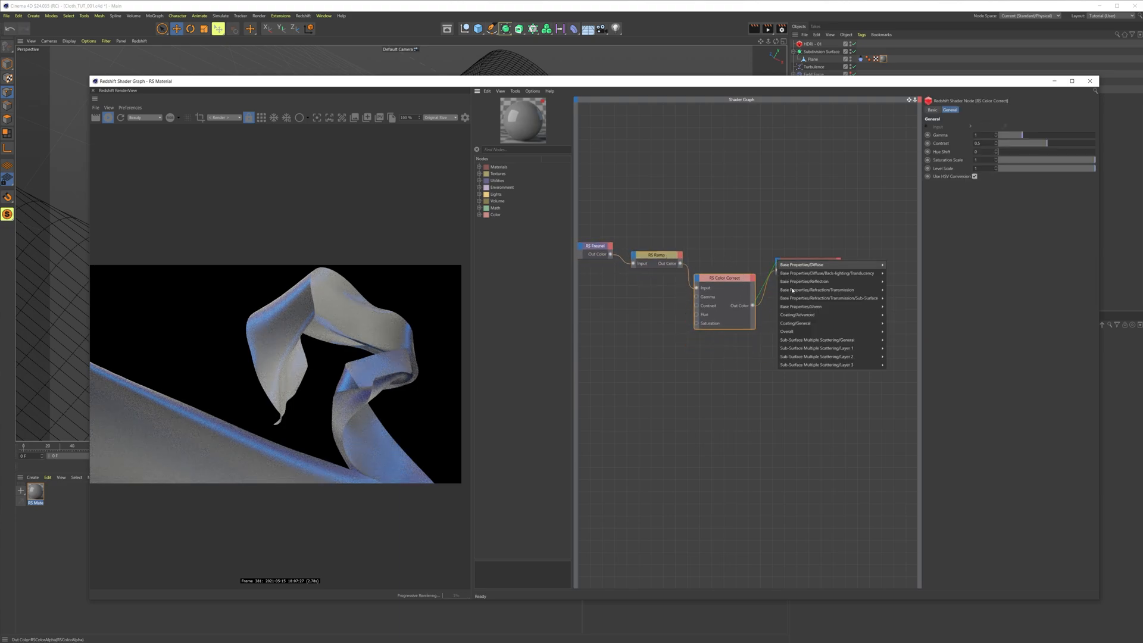
click(799, 264)
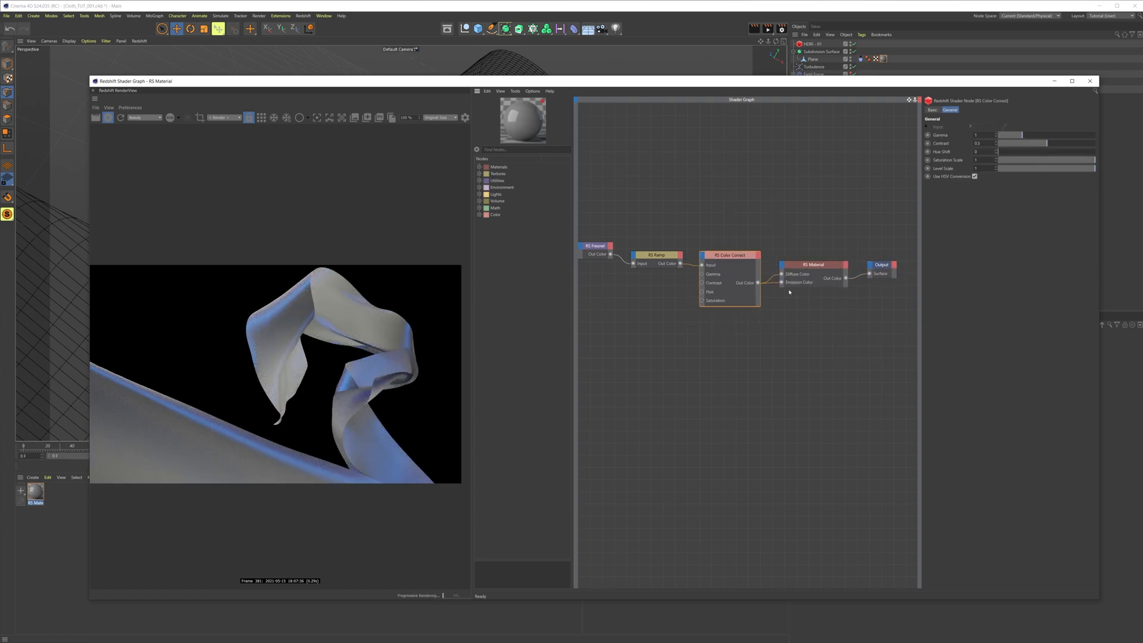
mouse_move(731, 301)
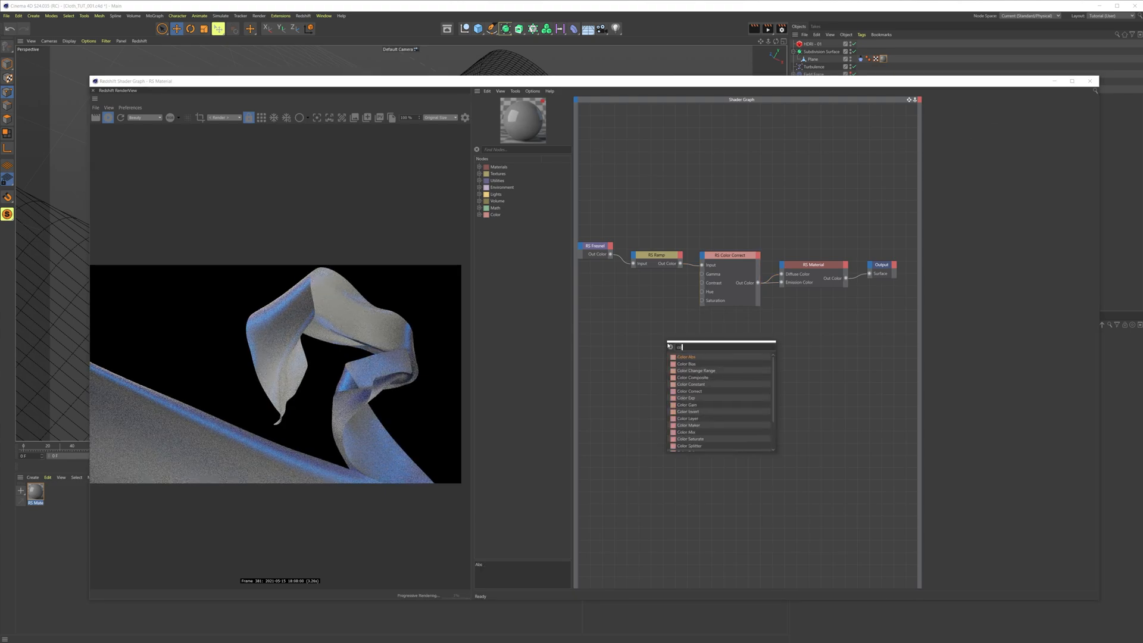
- Set a ramp colour by hex, make the RS Color Abs blue and route it through Color Correct into Transl Color
click(686, 356)
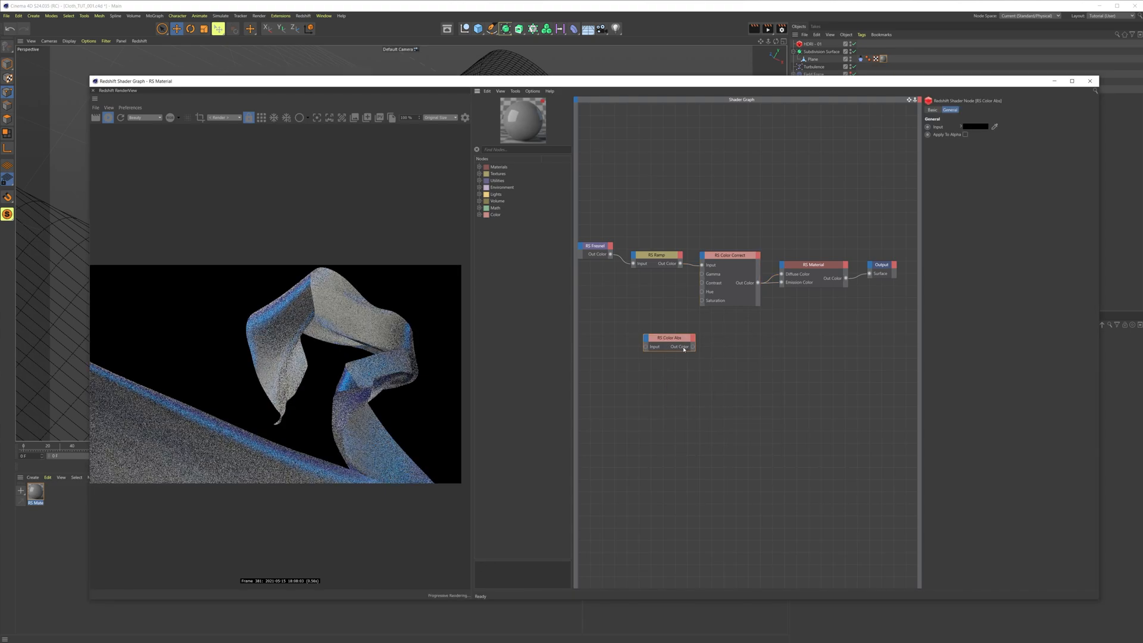
click(657, 255)
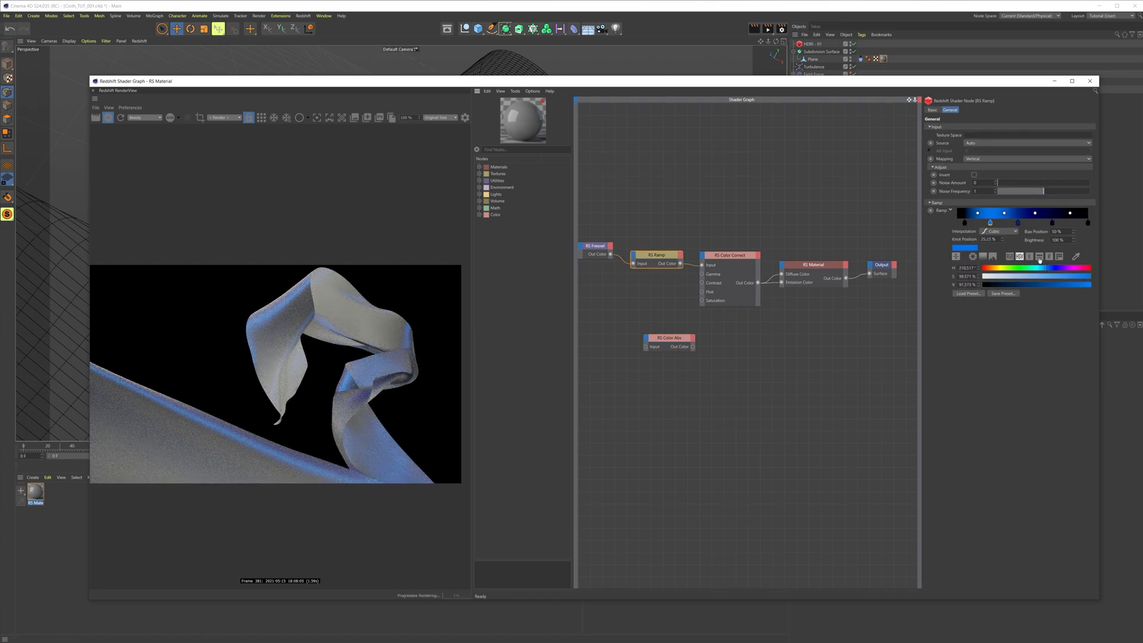
click(1050, 256)
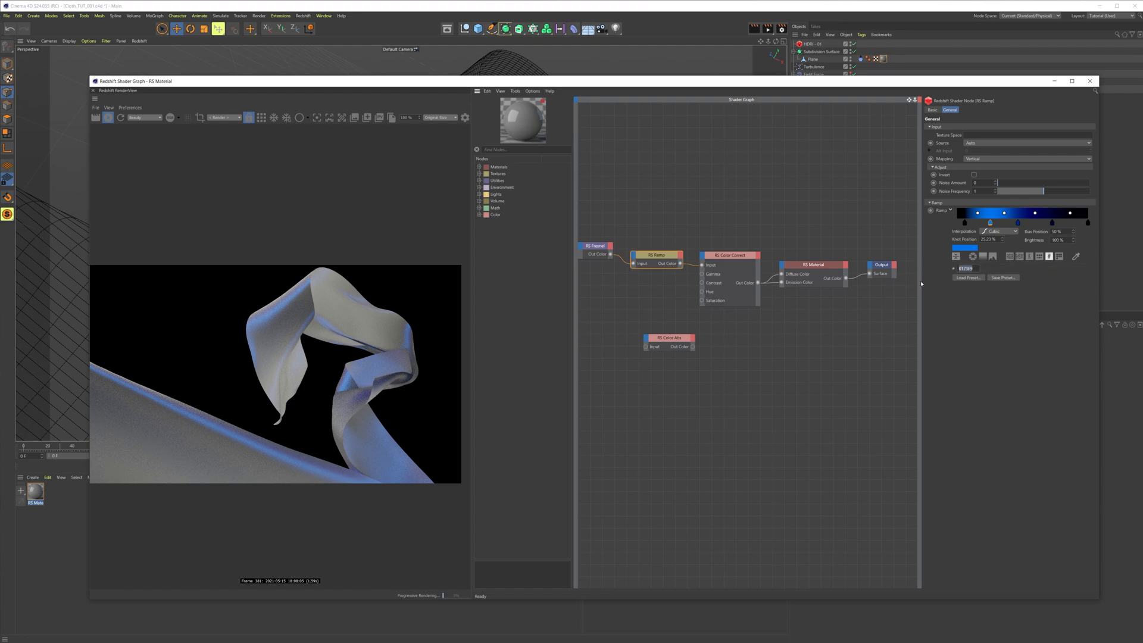
click(669, 337)
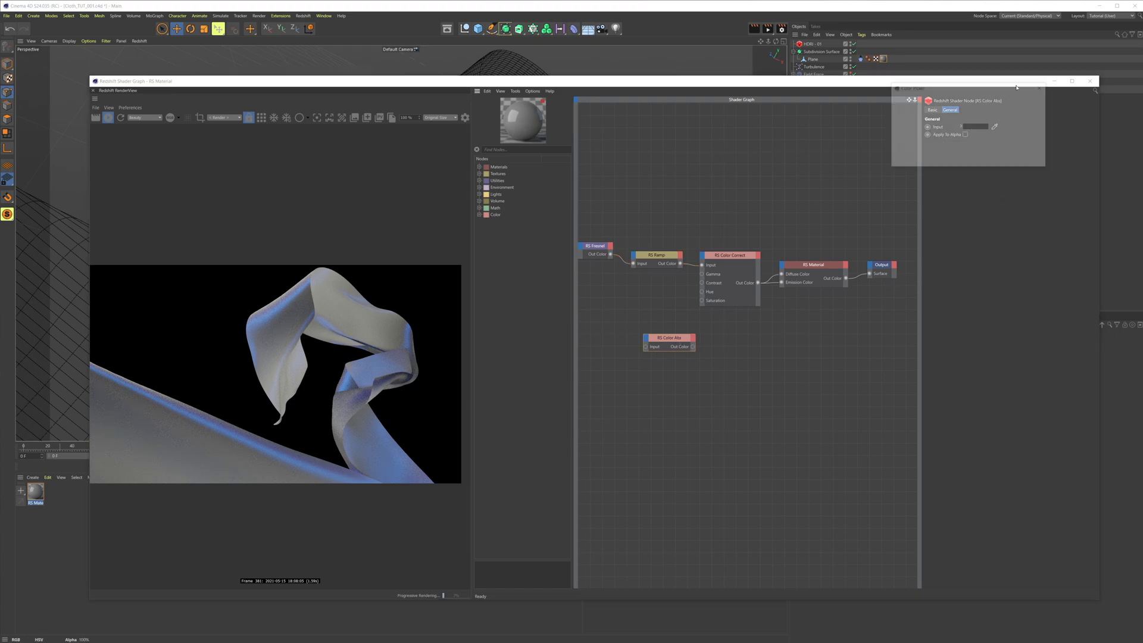
click(976, 127)
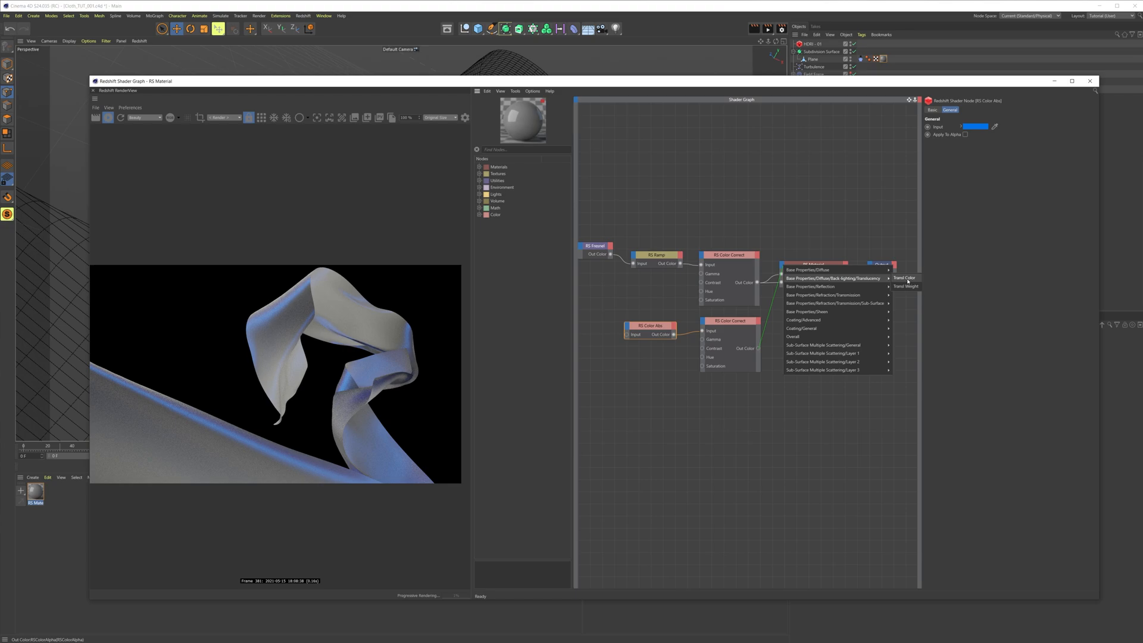
click(903, 279)
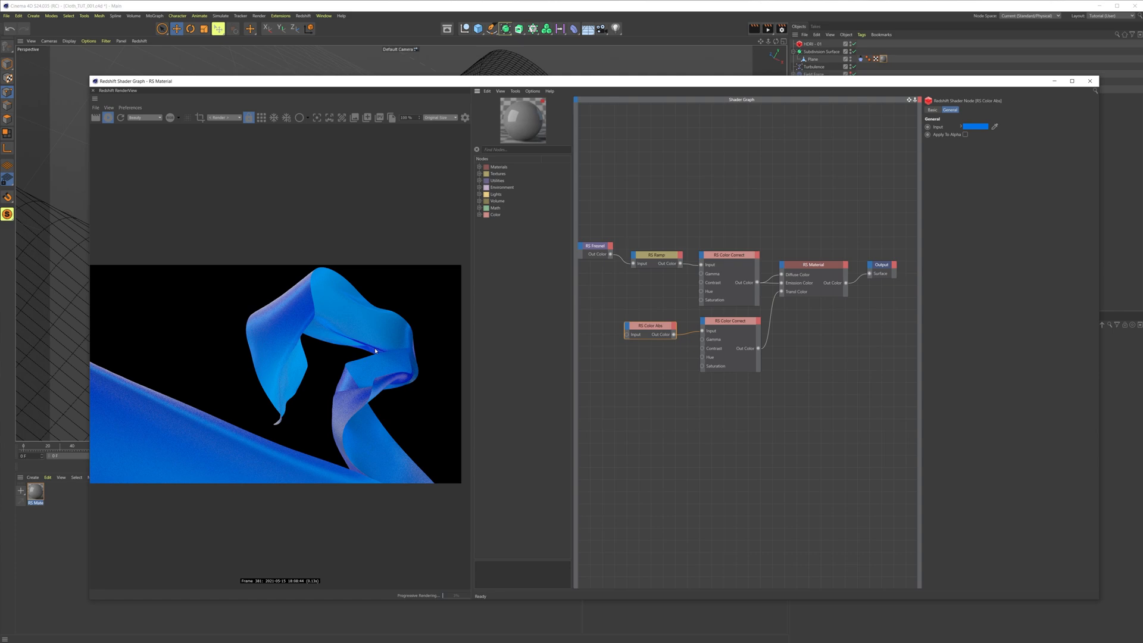
- Set the RS Color Correct Hue Shift to 180 so the silk renders orange
click(728, 255)
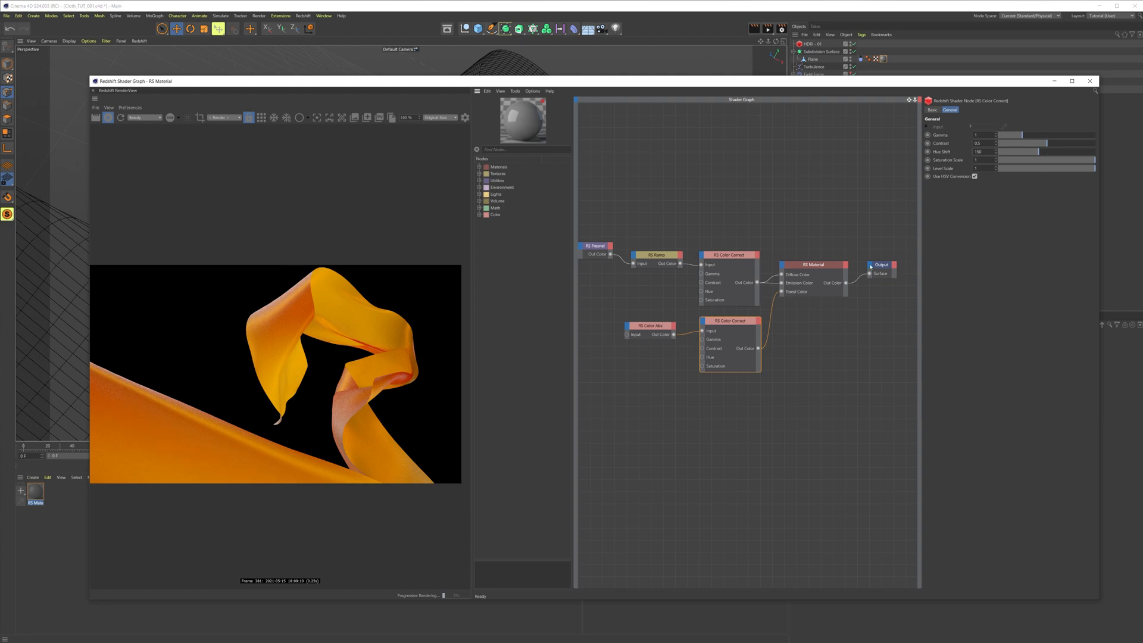
mouse_move(418, 352)
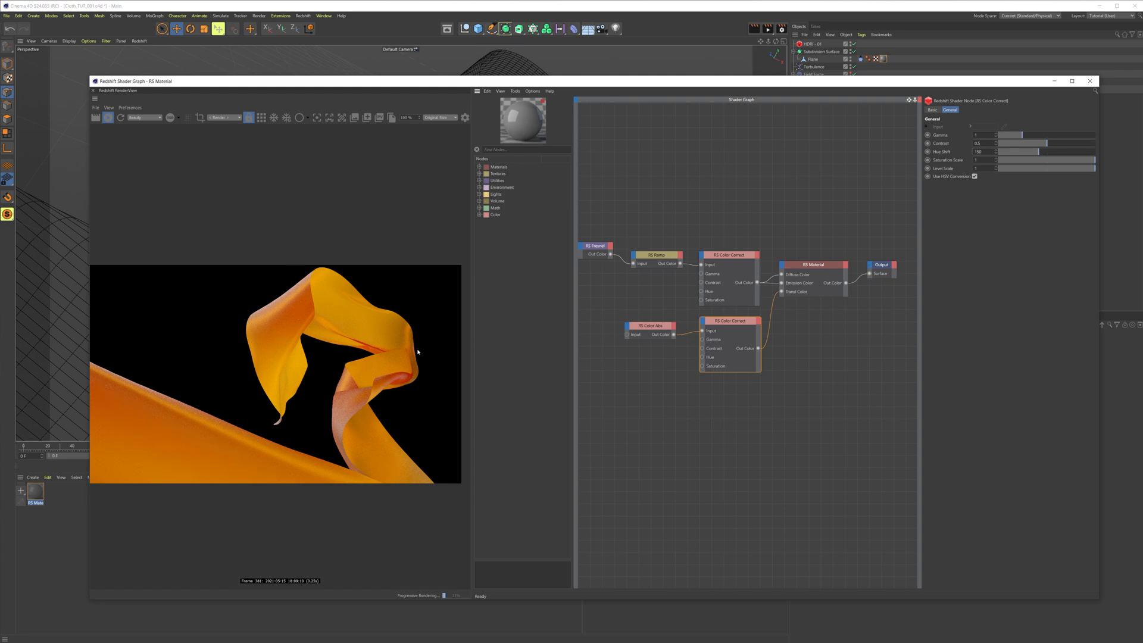
mouse_move(337, 270)
text(dis)
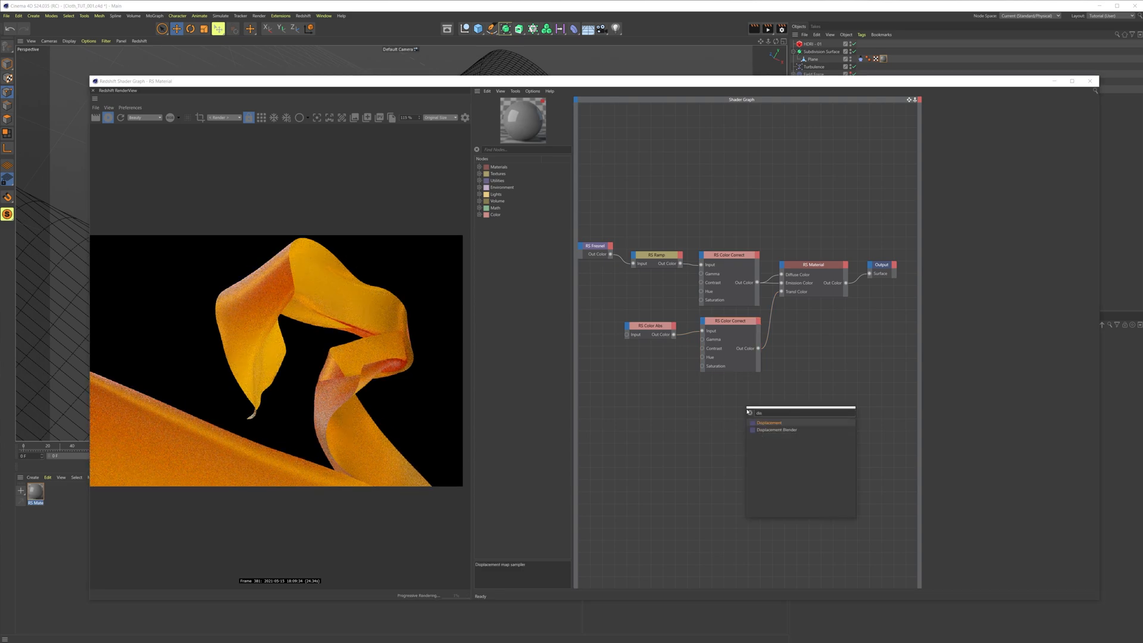
- Add RS Displacement to Output Displacement driven by the Cloth_Tex_001 texture
click(768, 422)
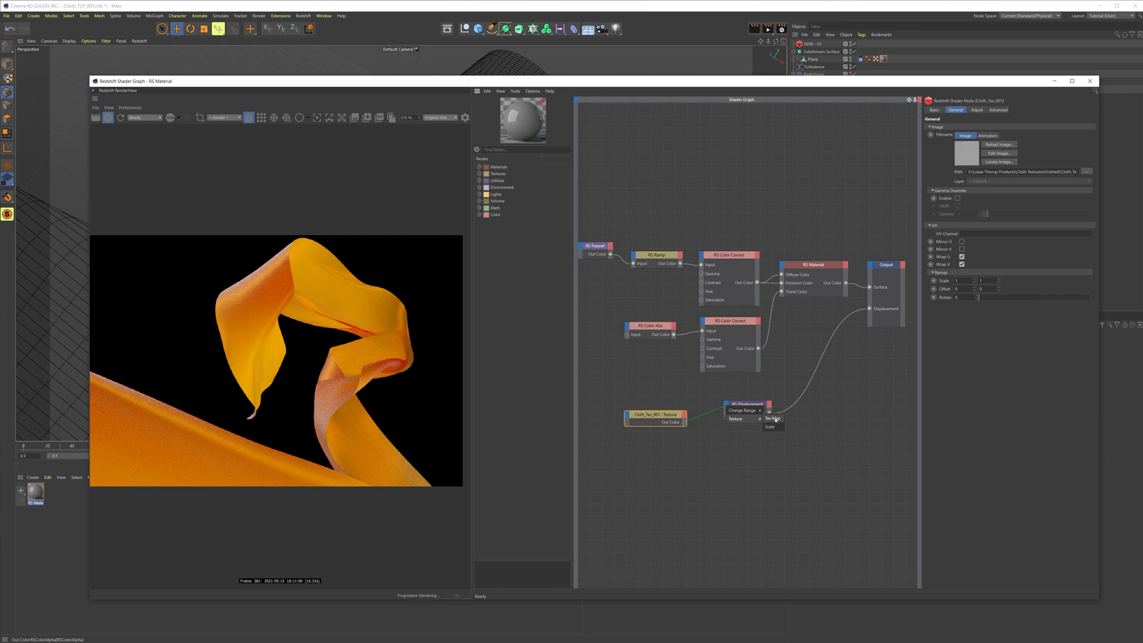
click(774, 418)
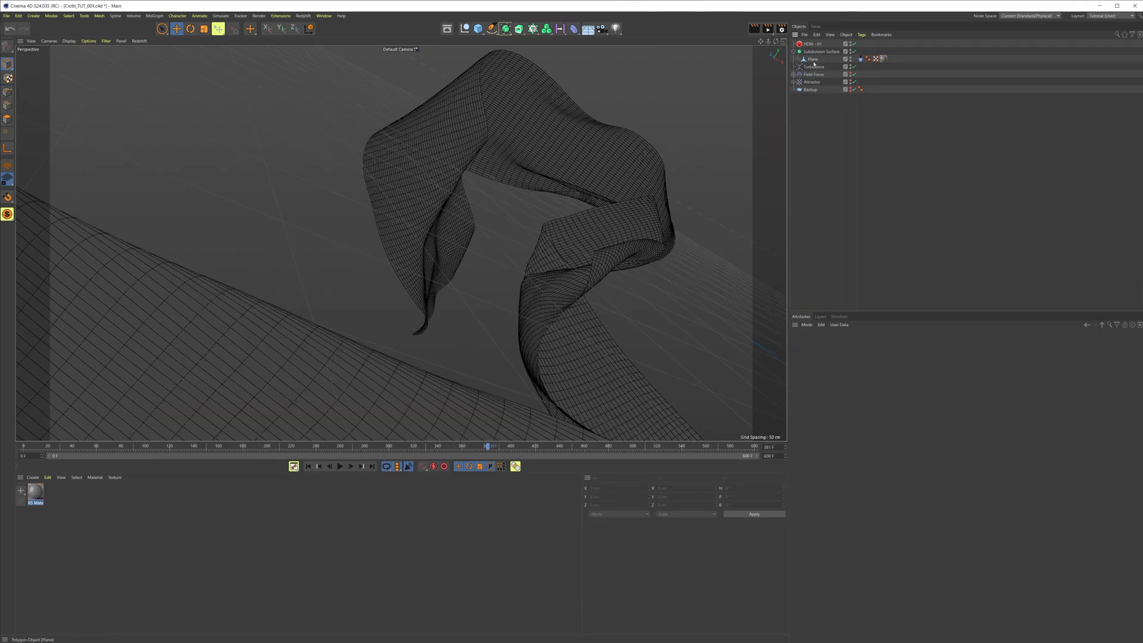
- Tag the Plane with Redshift Object and enable Override, Tessellation and Displacement in Geometry
right_click(812, 60)
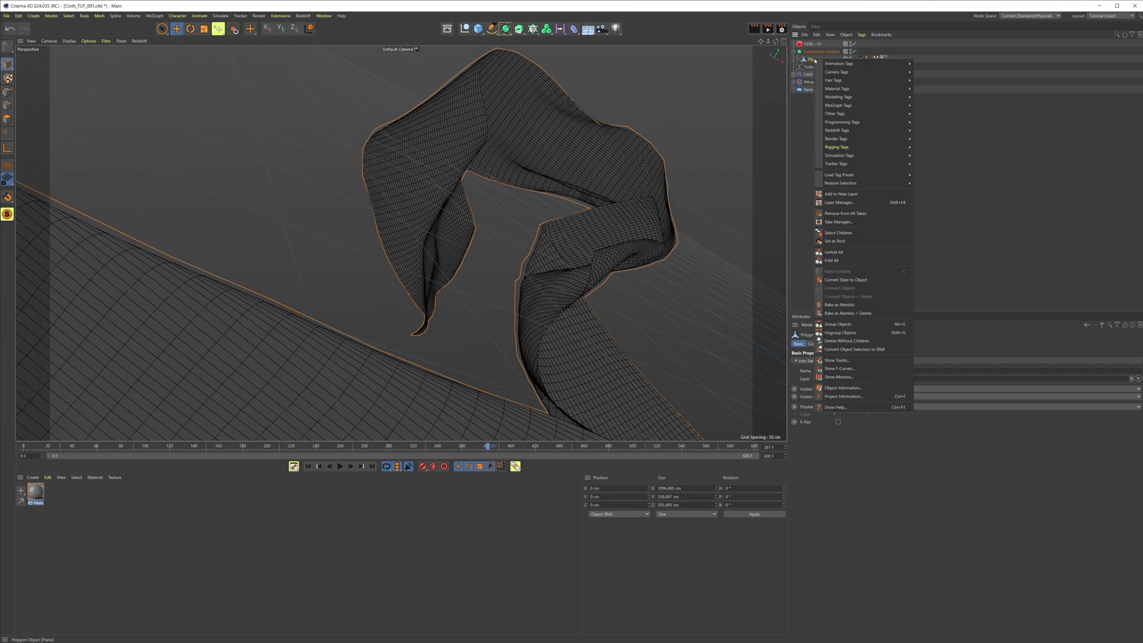
mouse_move(836, 130)
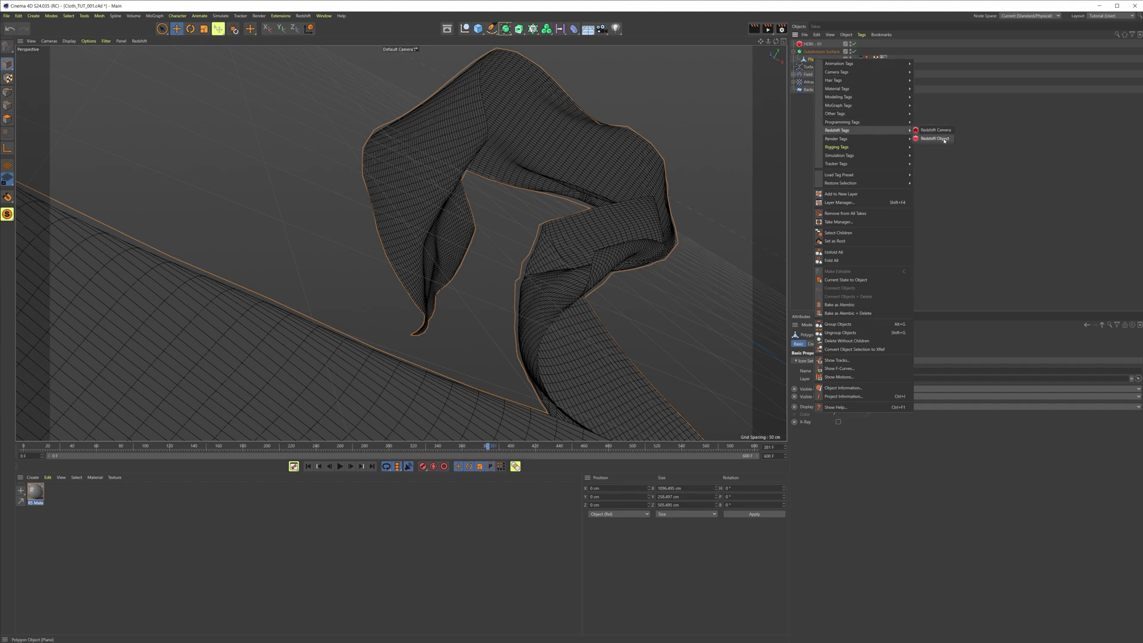
click(936, 138)
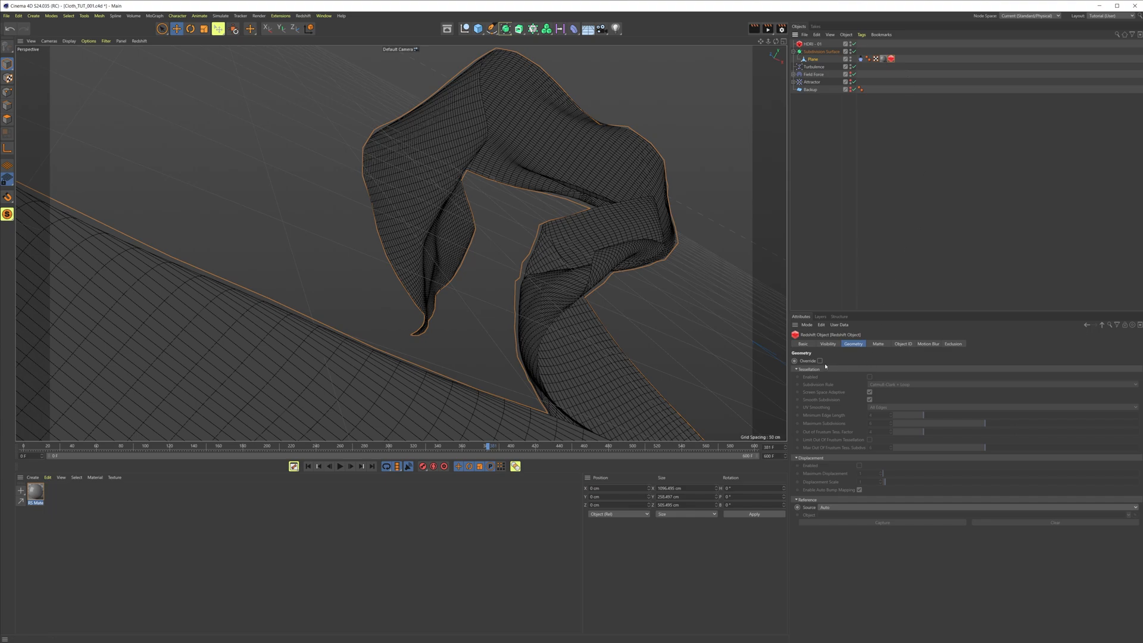
mouse_move(860, 350)
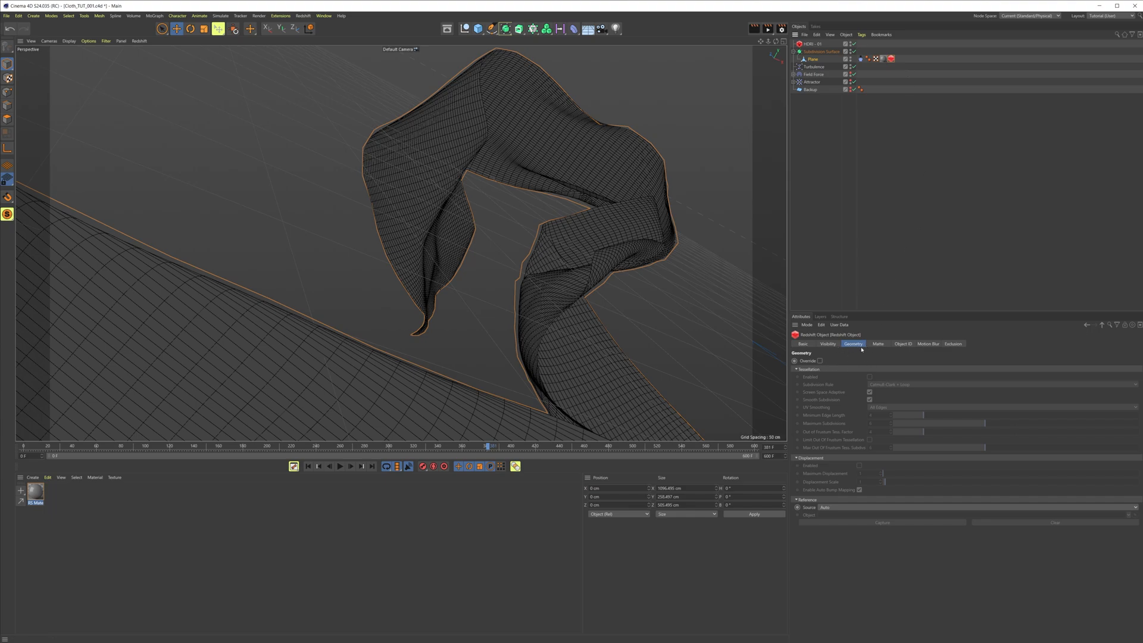
click(819, 360)
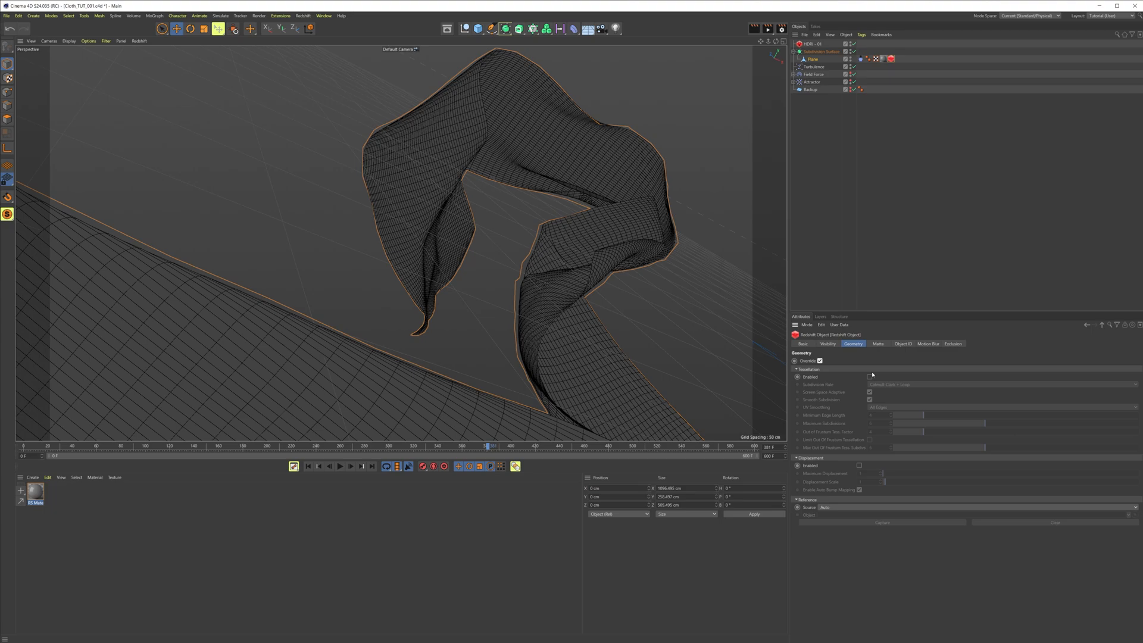
click(868, 377)
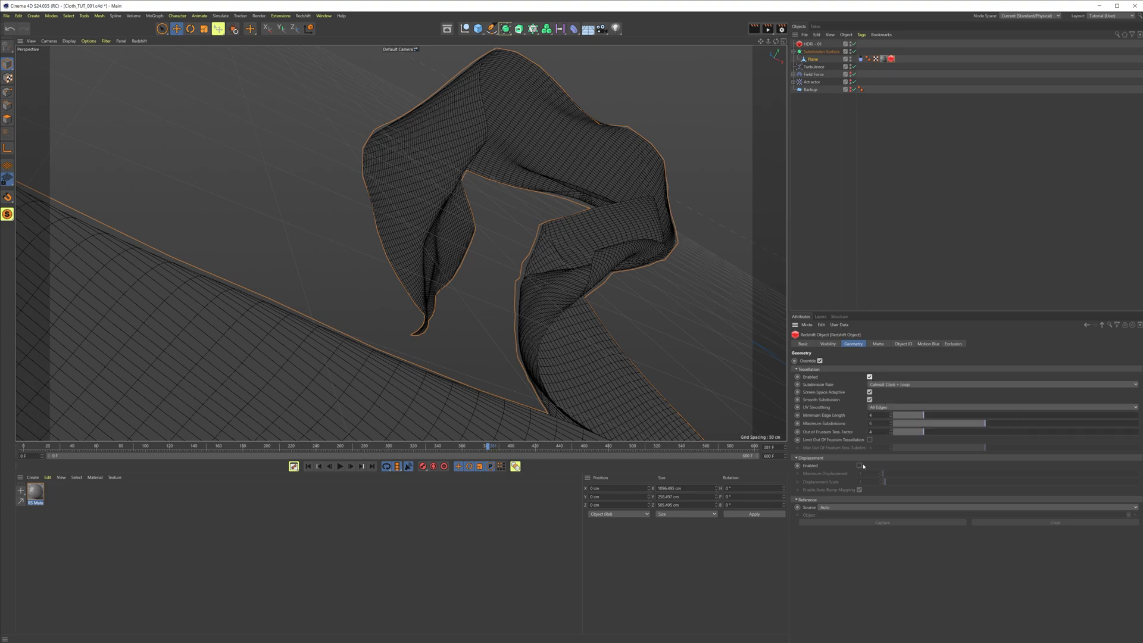
click(858, 465)
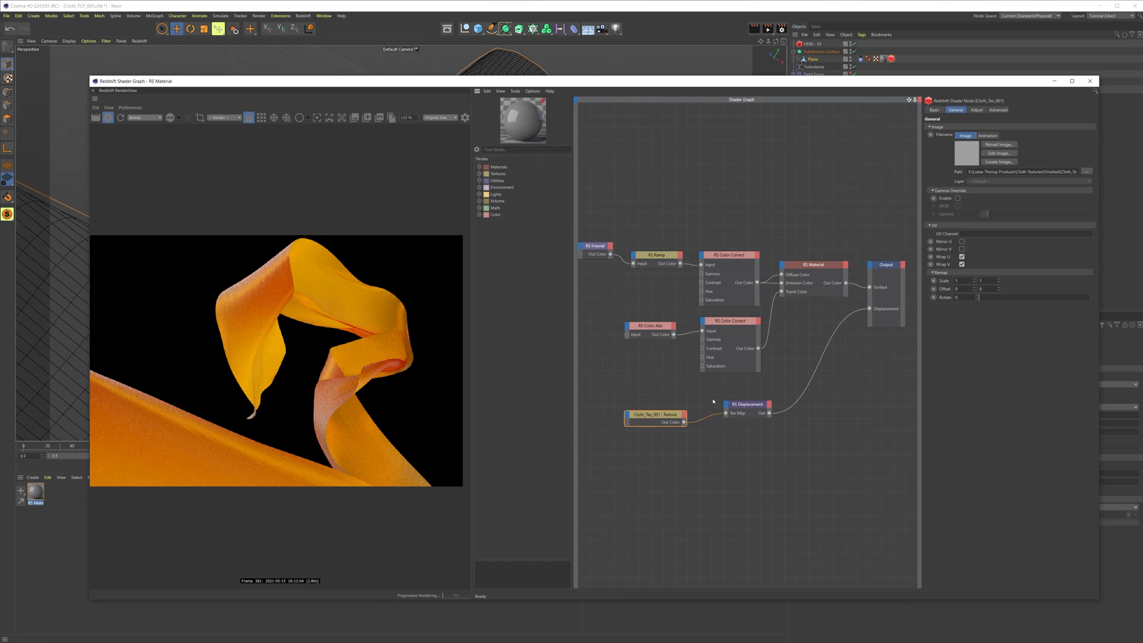
- Adjust the RS Displacement Scale and select the cloth texture node to check the relief
click(745, 404)
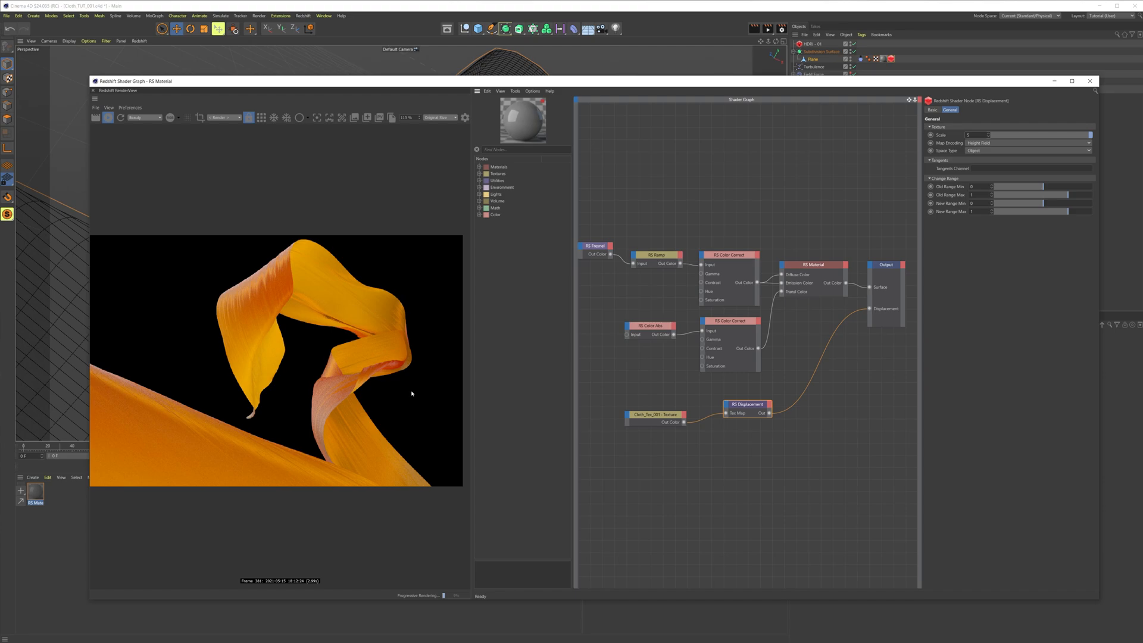
click(653, 403)
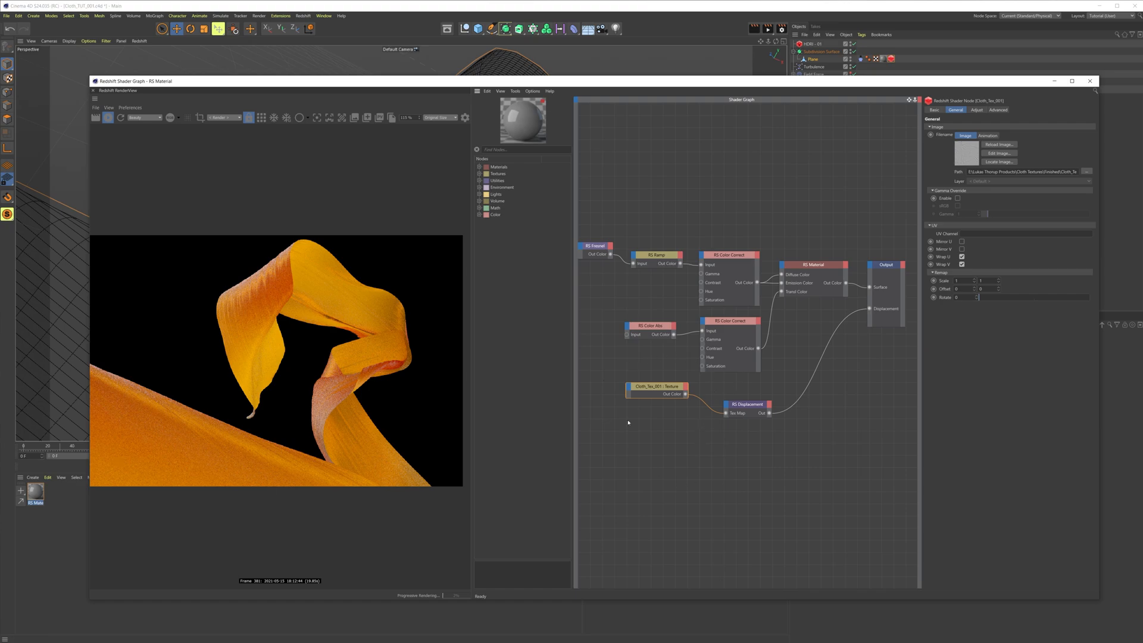
mouse_move(701, 343)
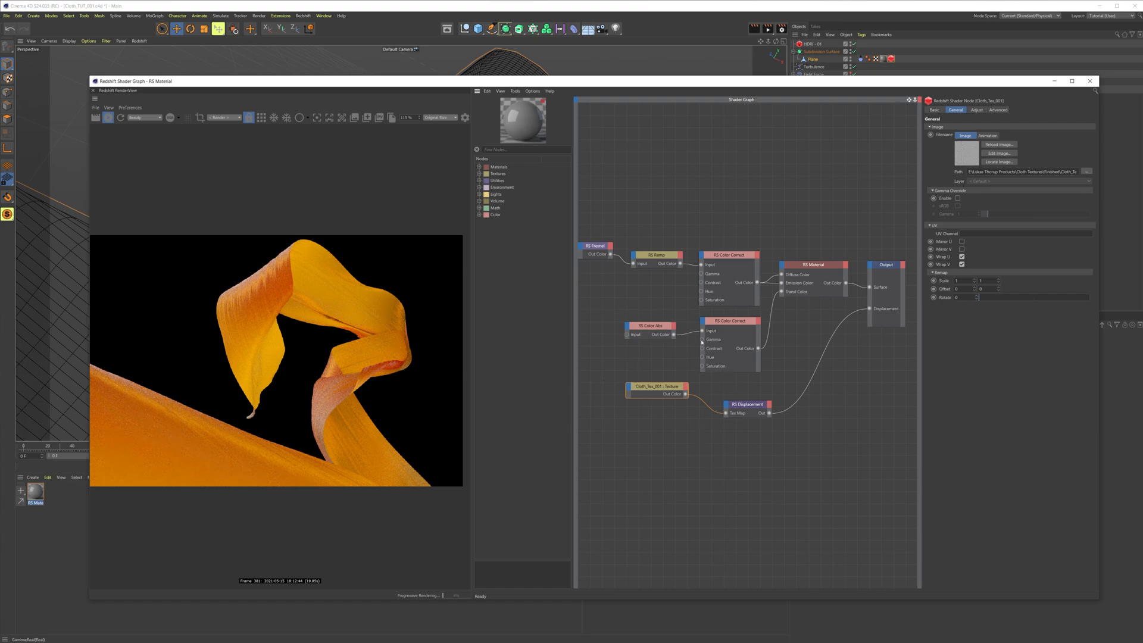